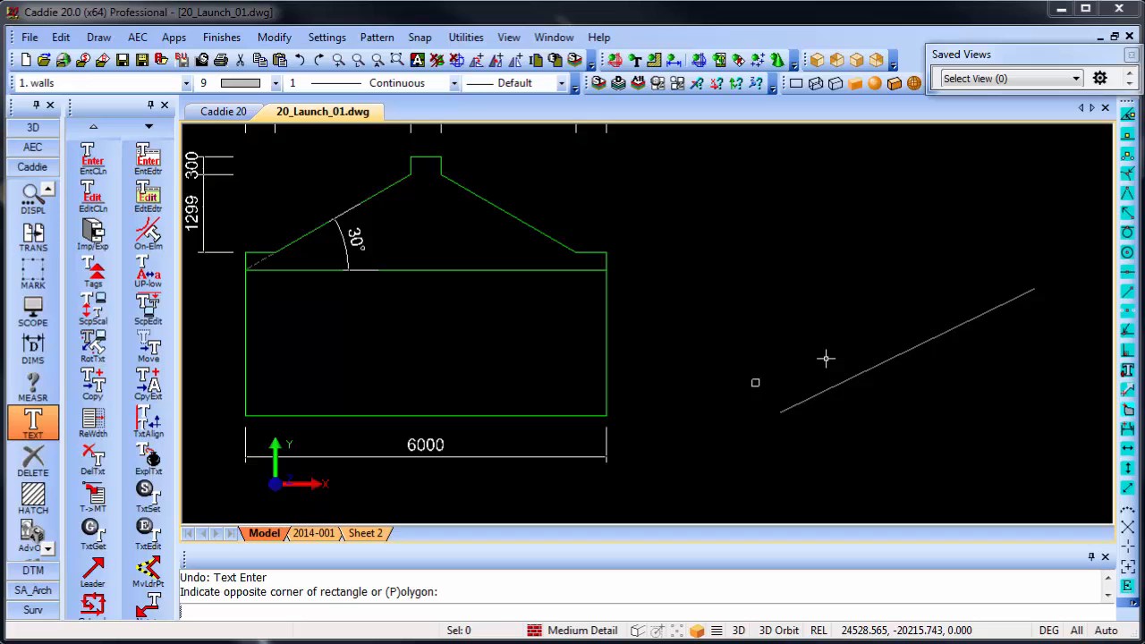
pyautogui.moveTo(801, 315)
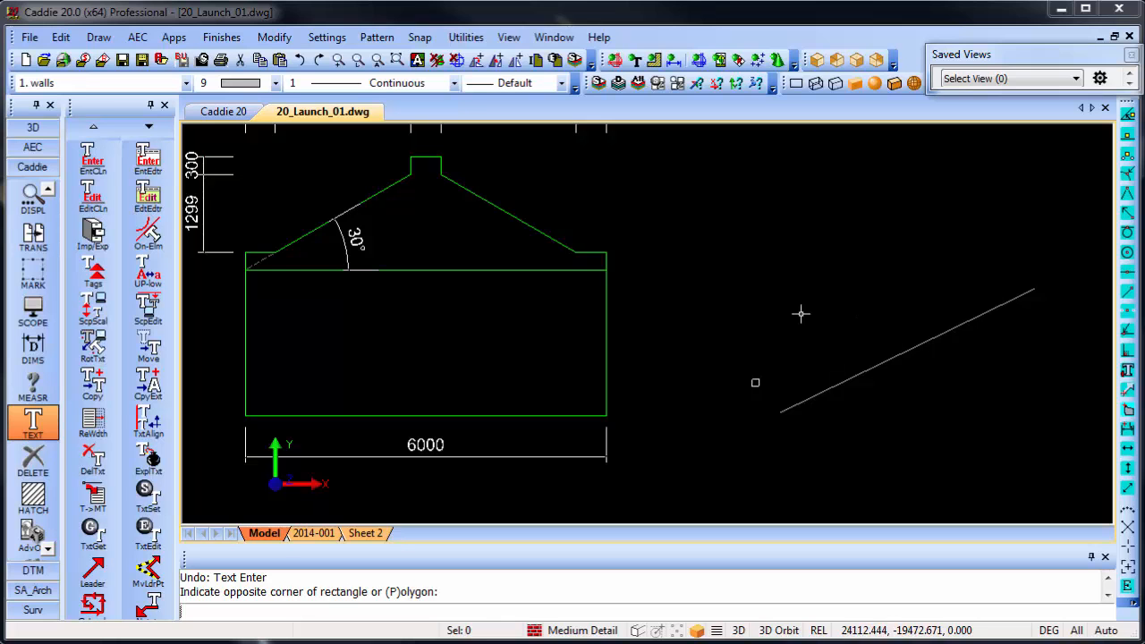
pyautogui.moveTo(146, 164)
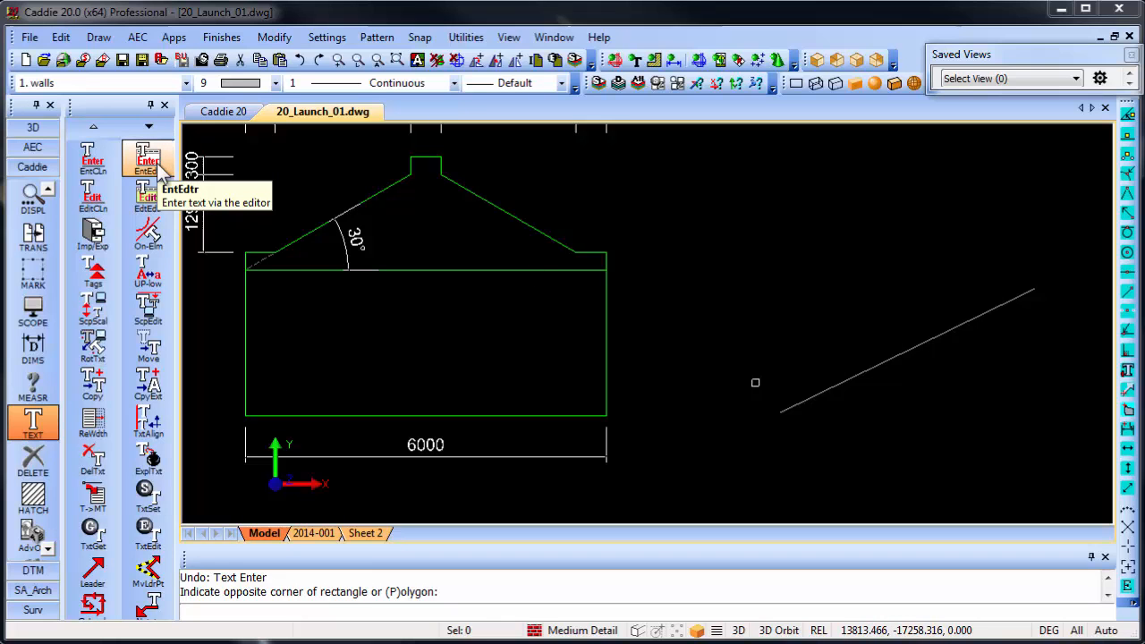
# Enter 'Add some text in here' via EntEdtr with the None angle option and accept it
pyautogui.click(147, 159)
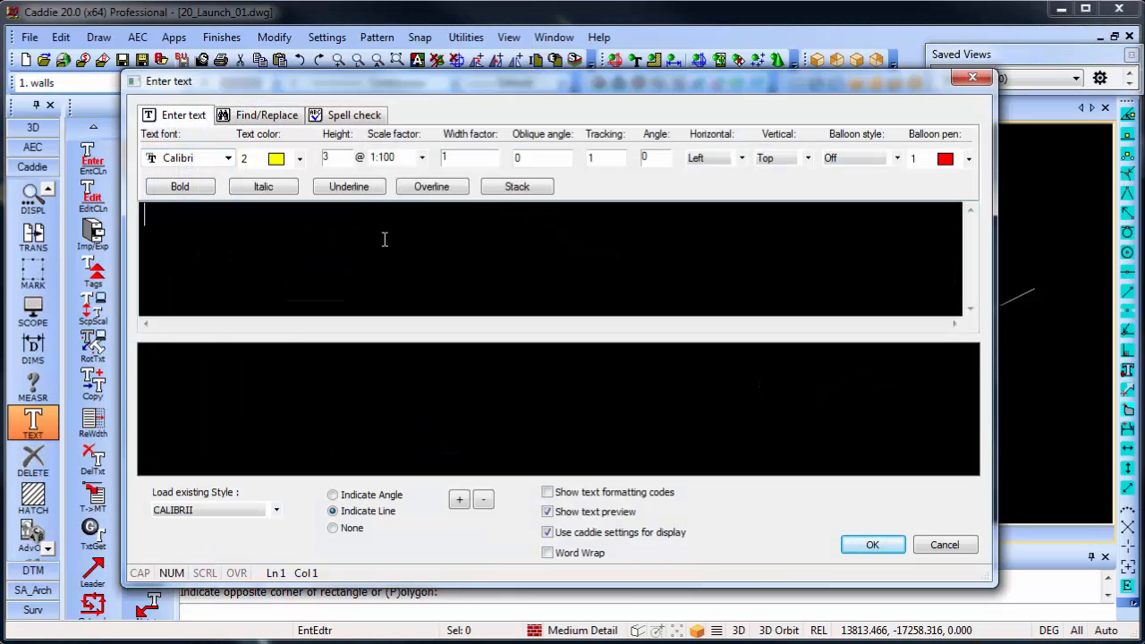
pyautogui.moveTo(451, 254)
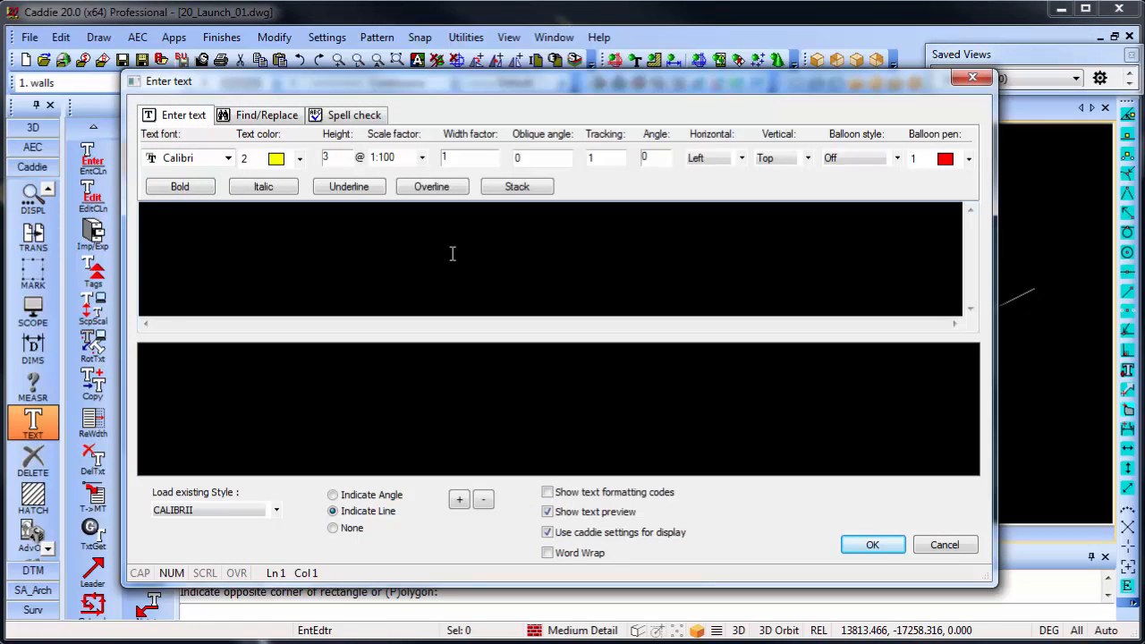
pyautogui.write('Add so')
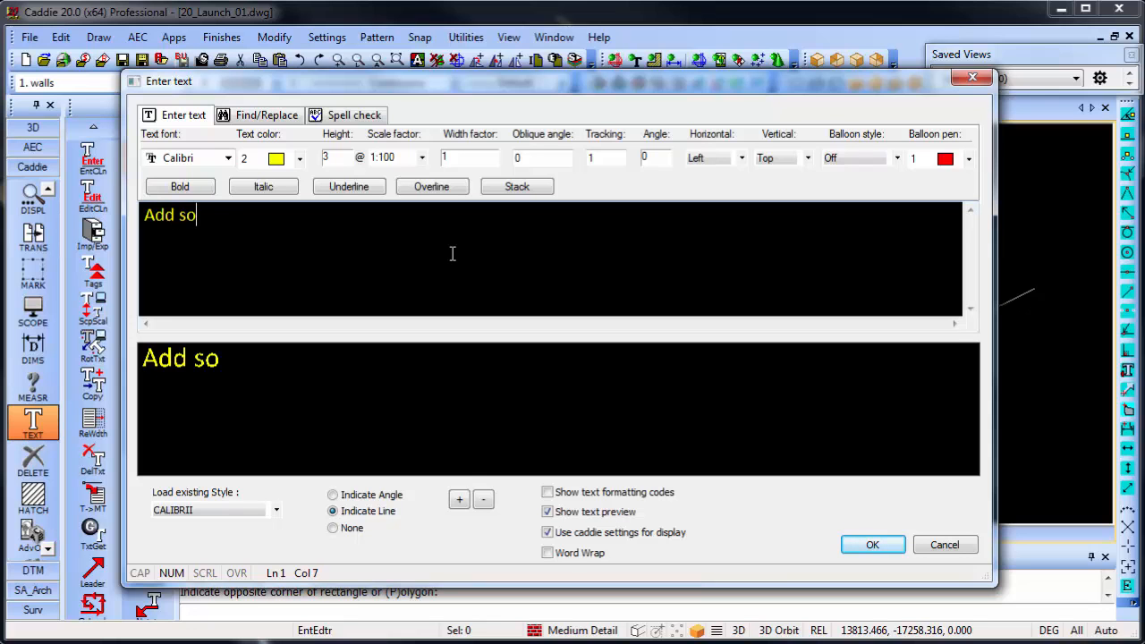
pyautogui.write('me text in here')
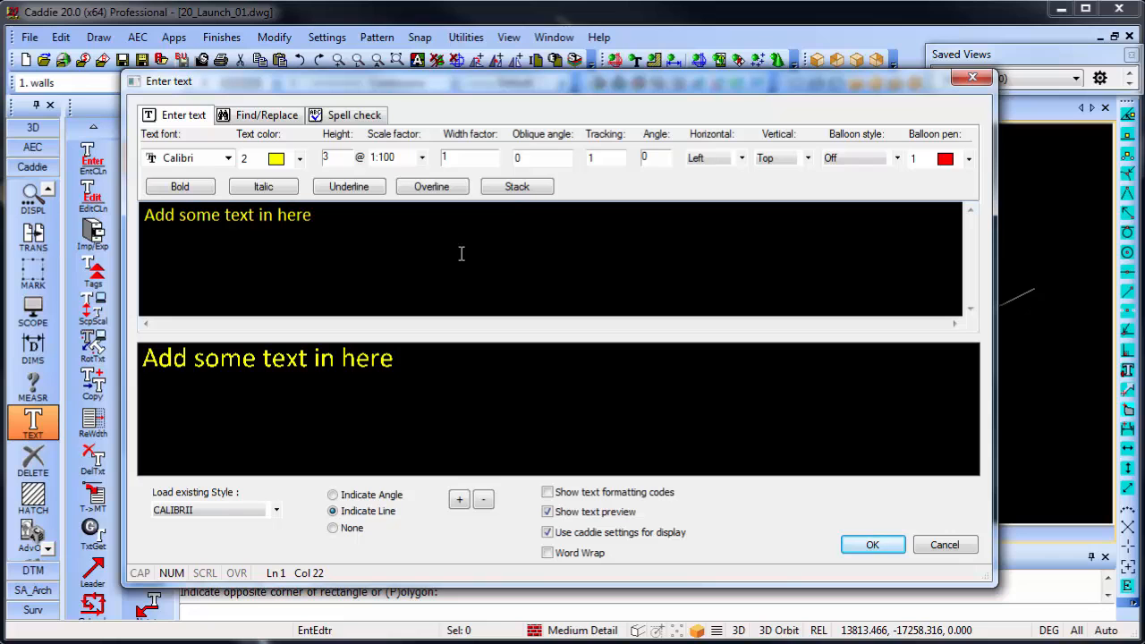
pyautogui.moveTo(150, 249)
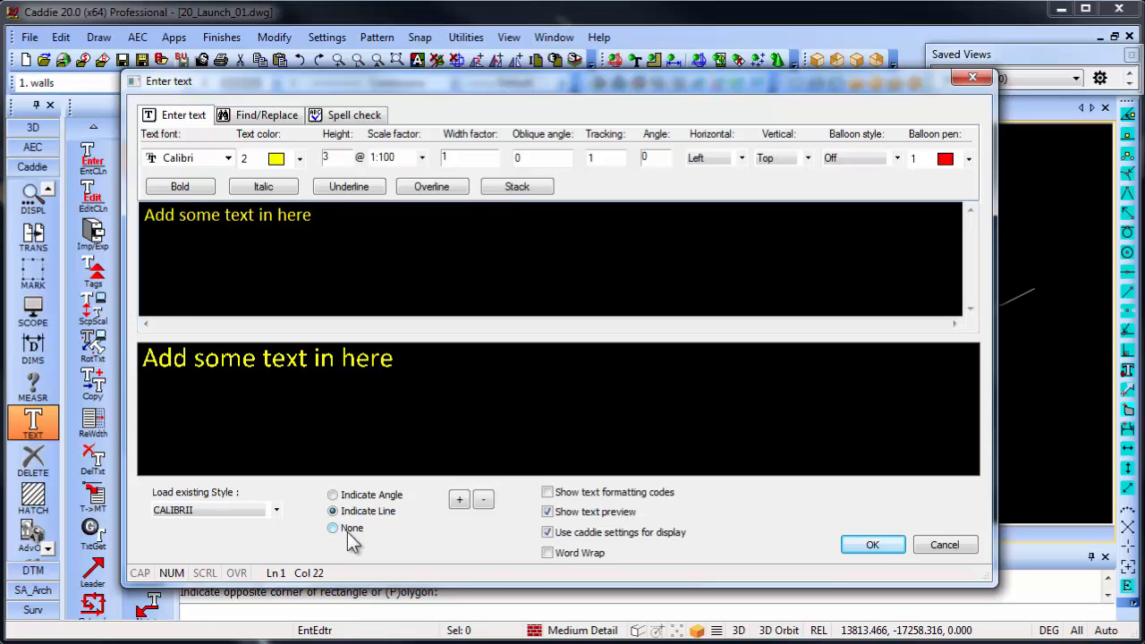
pyautogui.click(333, 527)
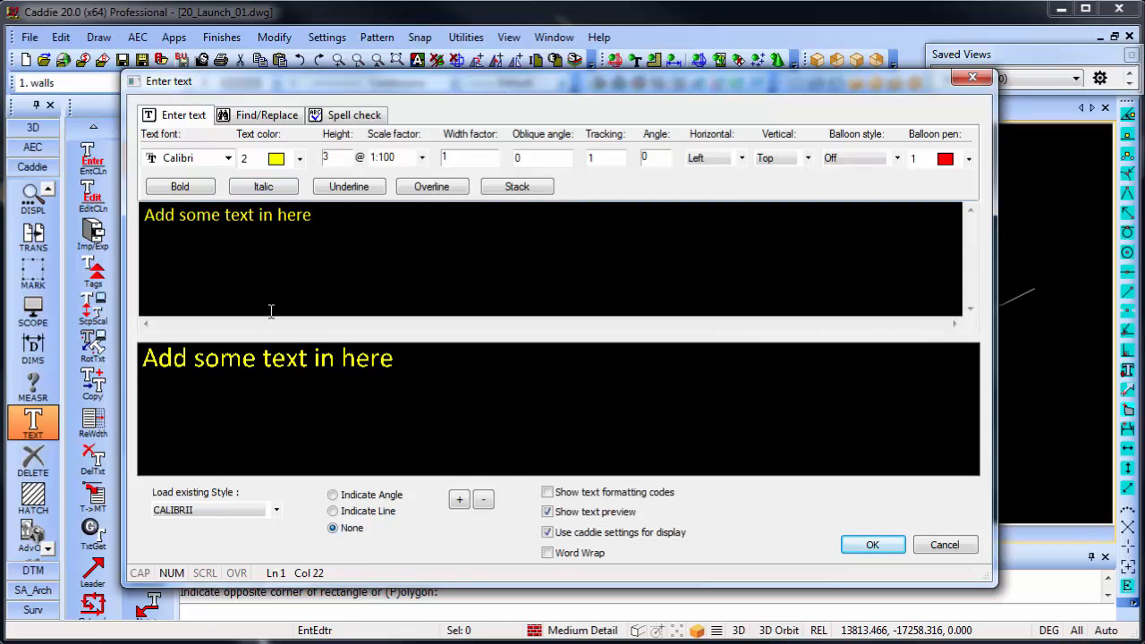
pyautogui.moveTo(662, 430)
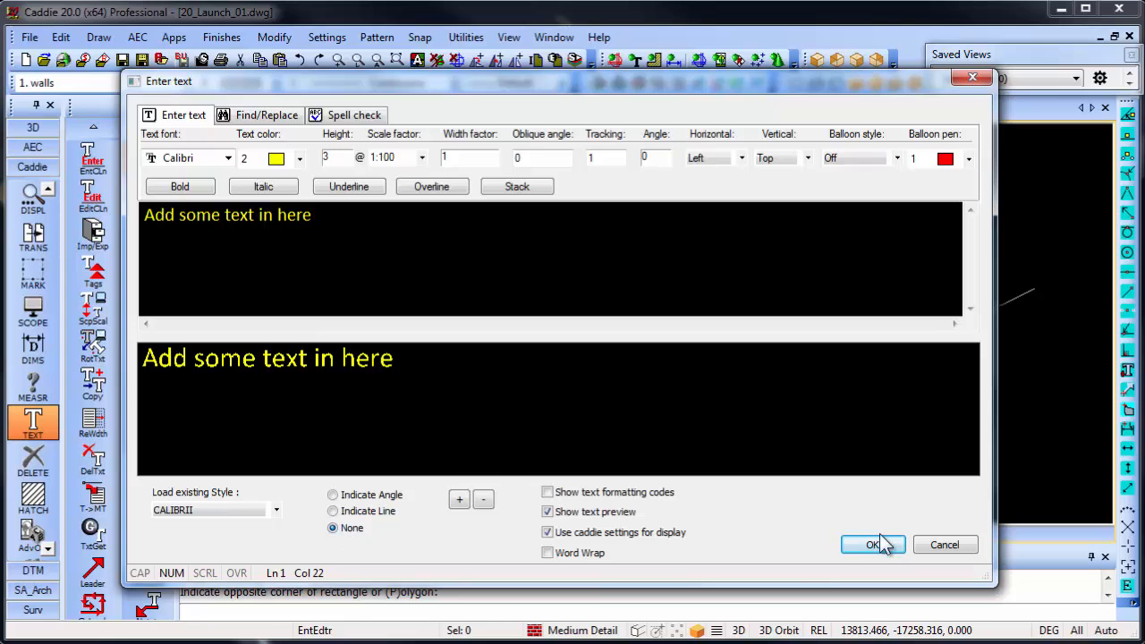
pyautogui.click(873, 544)
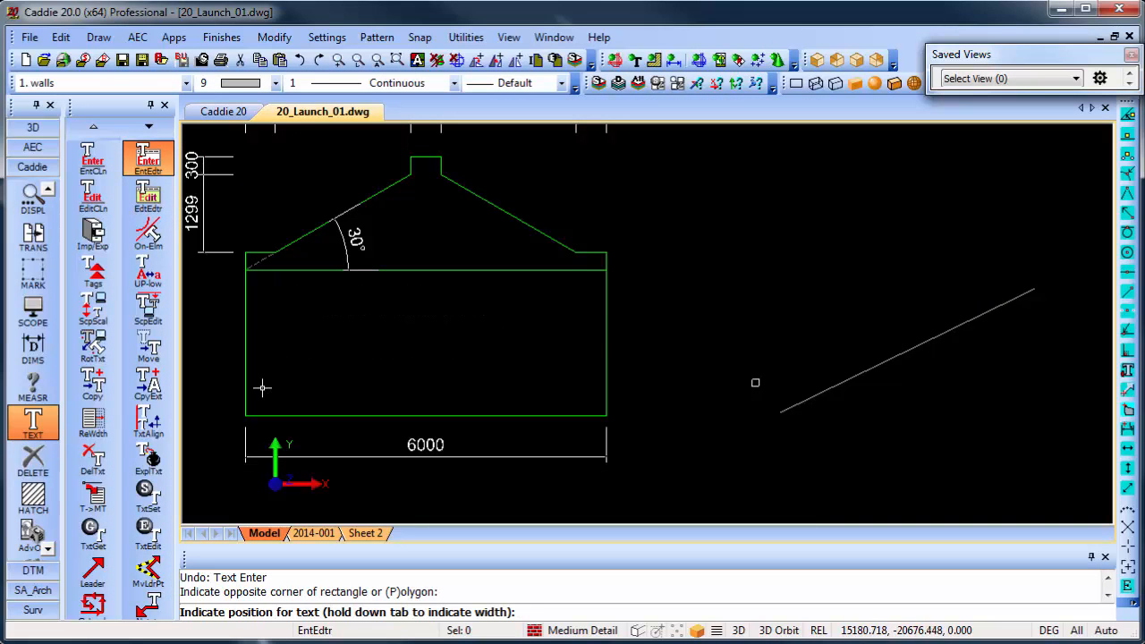
# Position the 'Add some text in here' label inside the building outline
pyautogui.write('Add some text in here')
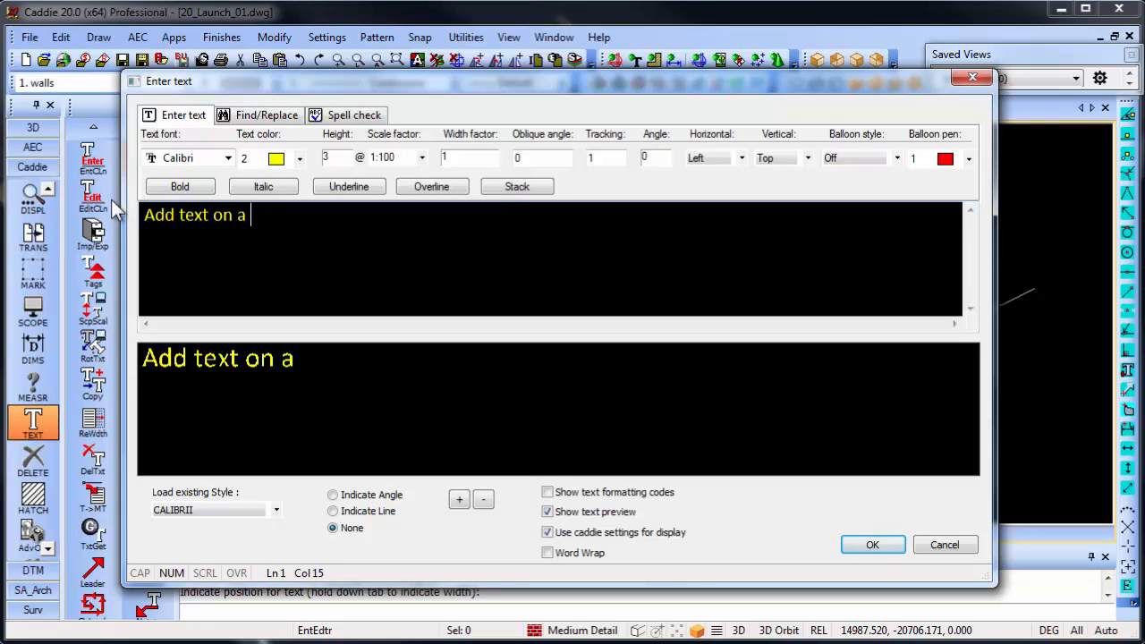
# Enter 'Add text on a line' with the Indicate Line option and align it along the sloped line
pyautogui.write('line')
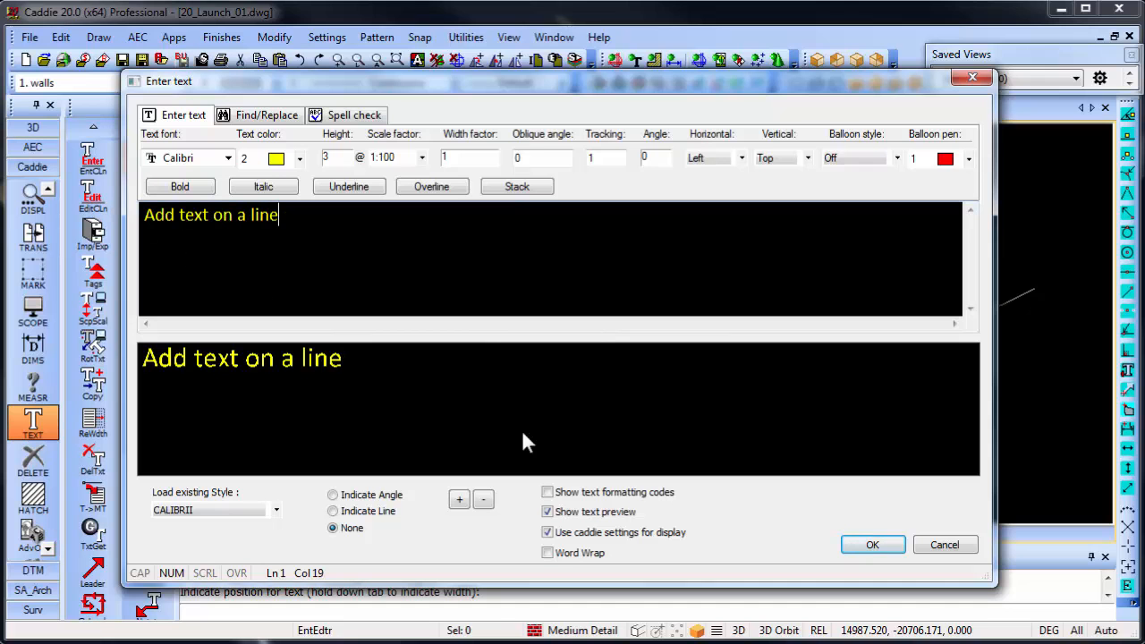
pyautogui.click(332, 512)
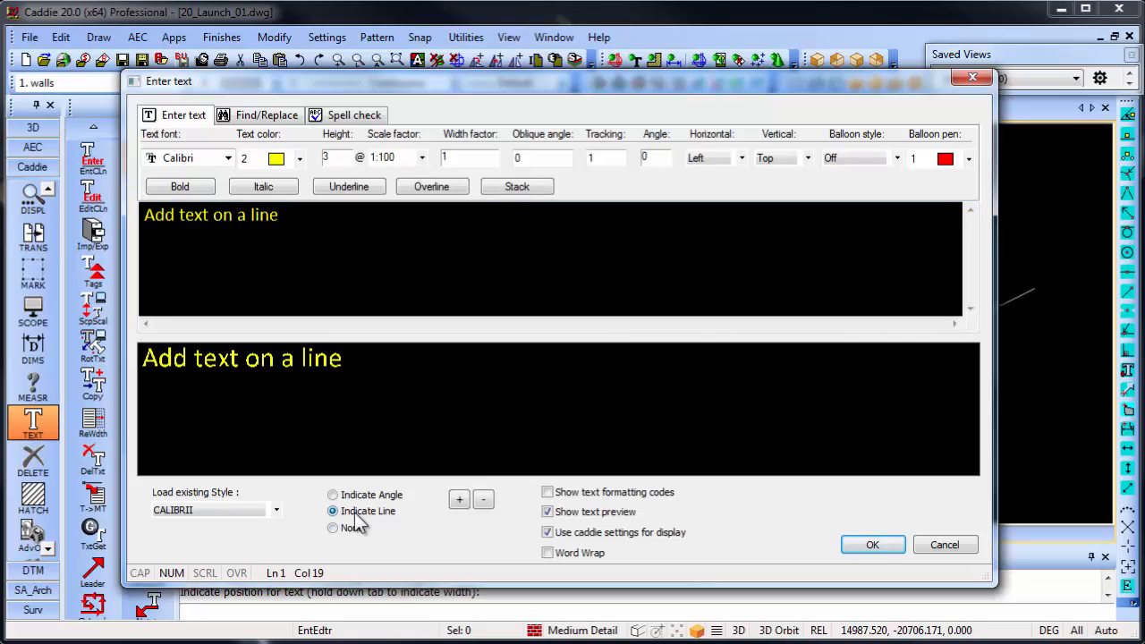
pyautogui.click(871, 544)
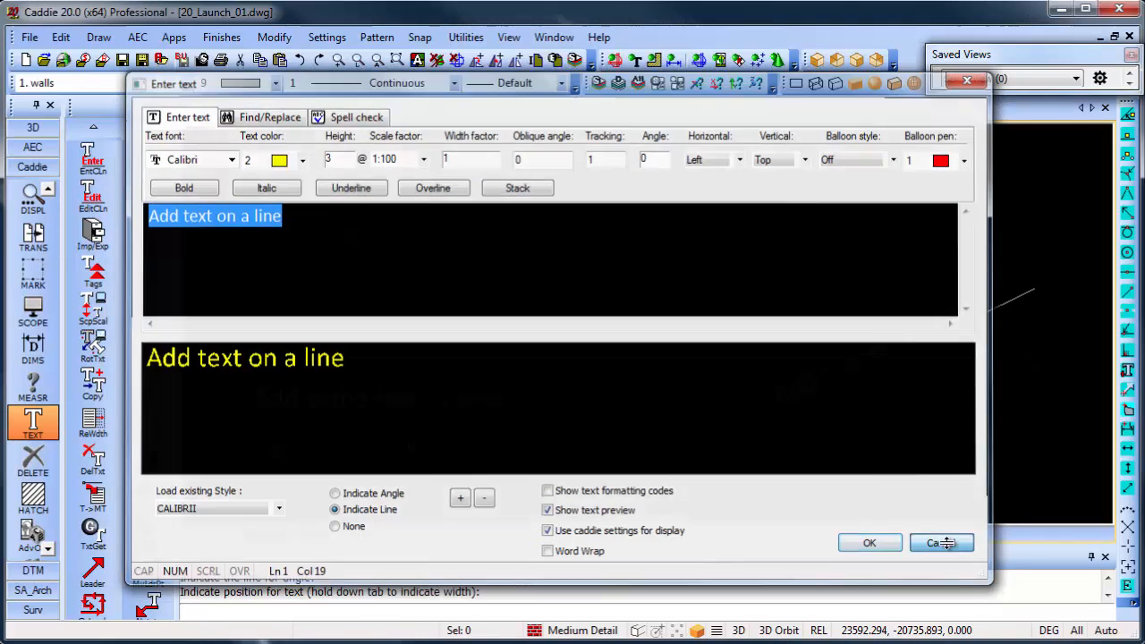
pyautogui.click(870, 544)
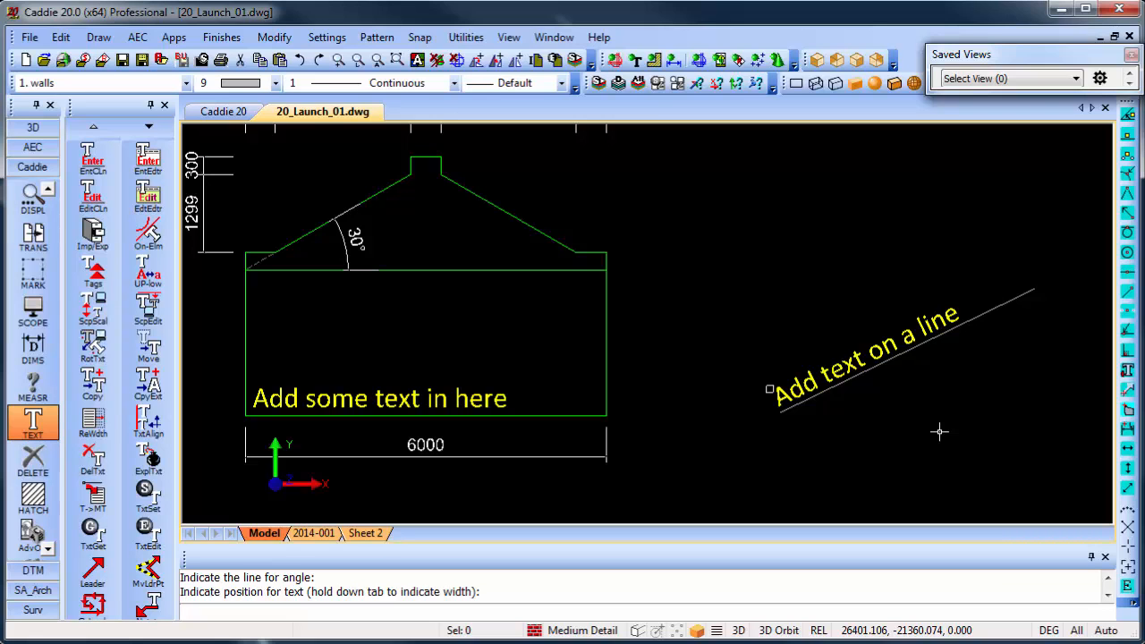
pyautogui.moveTo(633, 374)
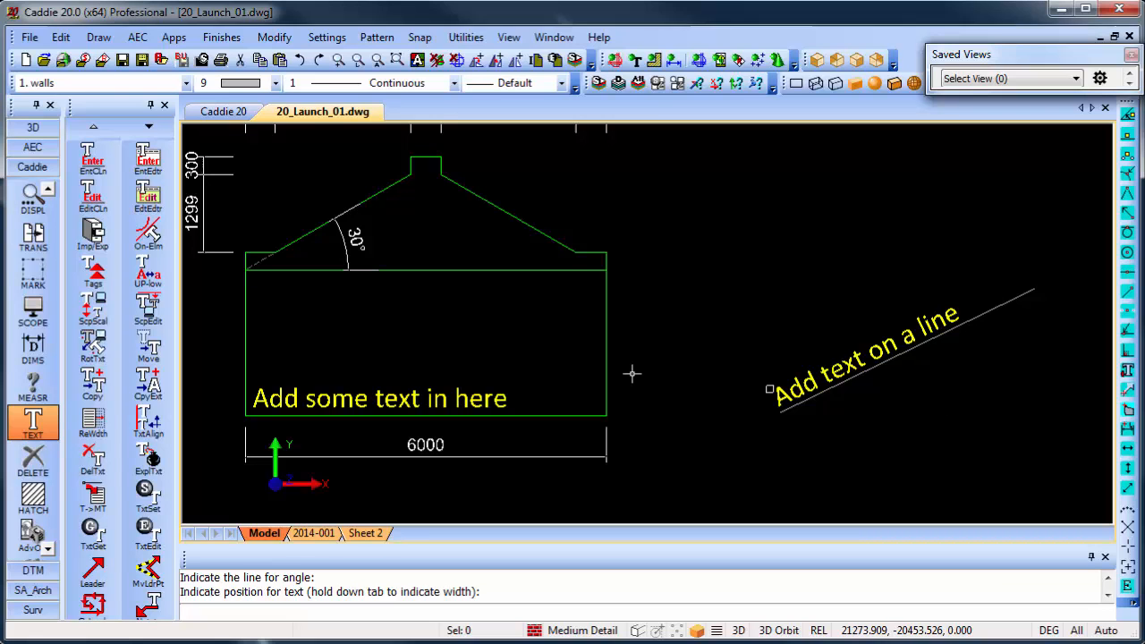